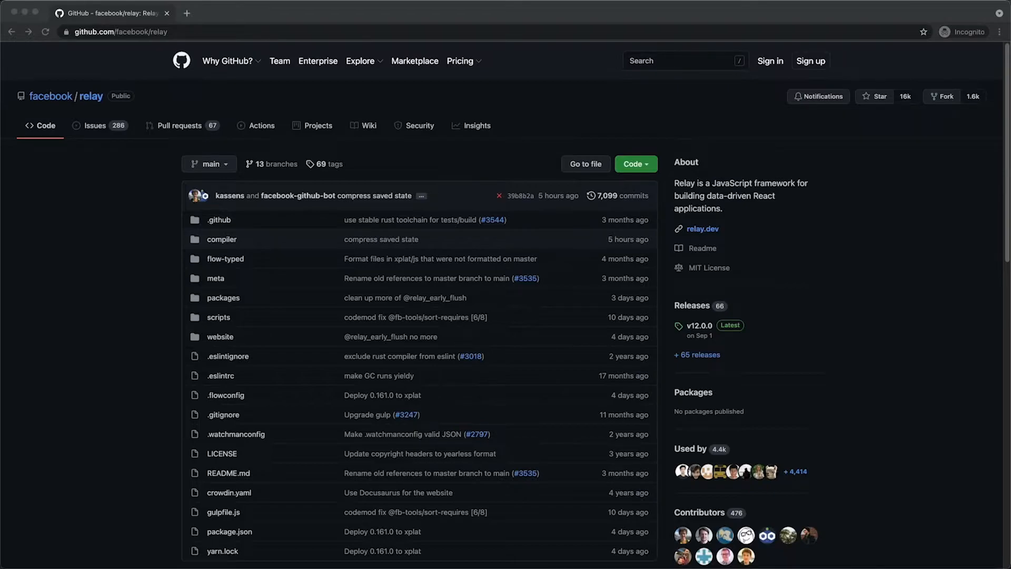
Open relay.dev from the facebook/relay repository's About sidebar link
{"action": "left_click", "coordinate": [703, 229]}
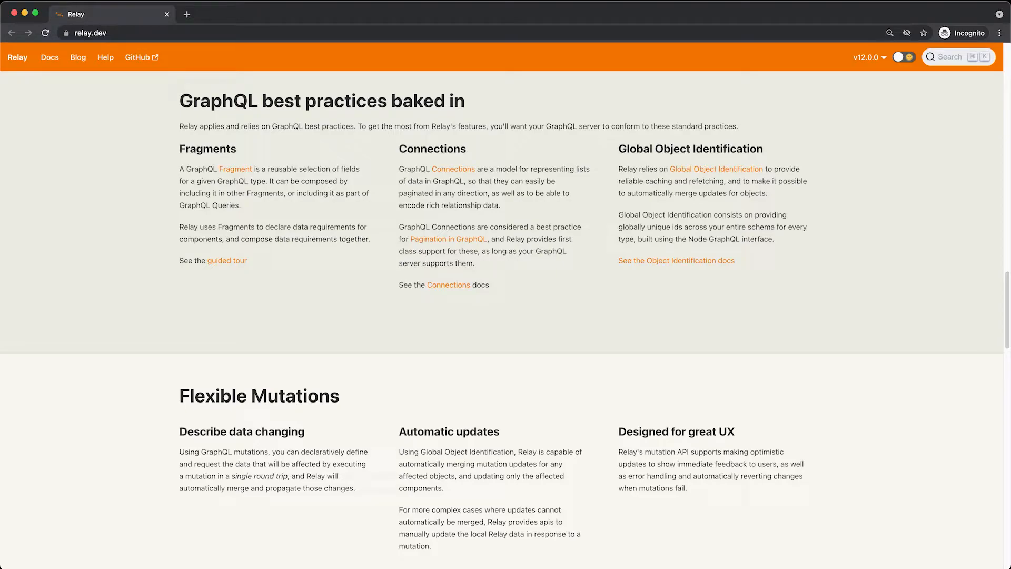
Scroll past the relay.dev feature sections and bring up todo/js/app.js in VS Code
{"action": "scroll", "scroll_direction": "down", "scroll_amount": 3}
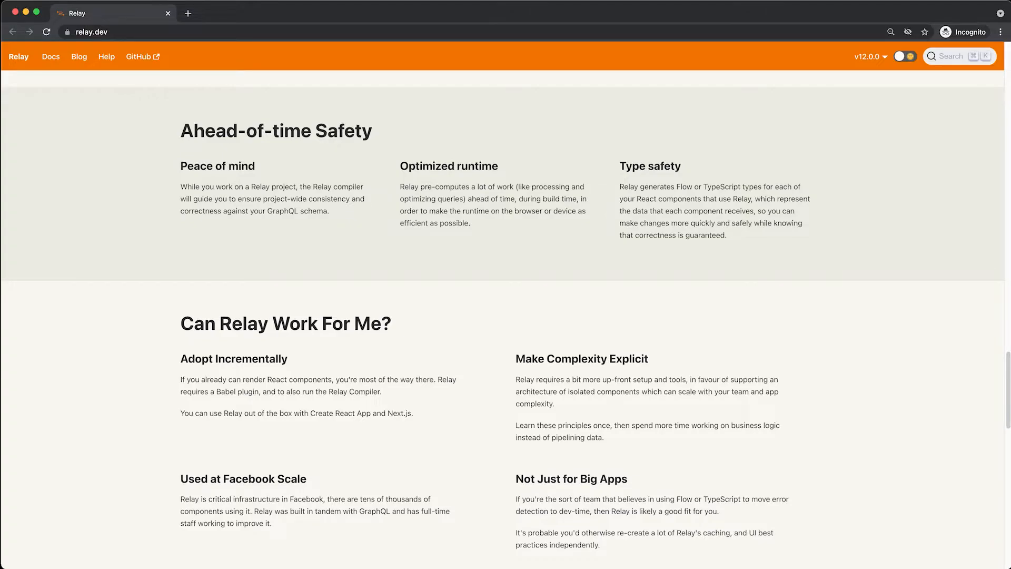
{"action": "left_click", "coordinate": [138, 56]}
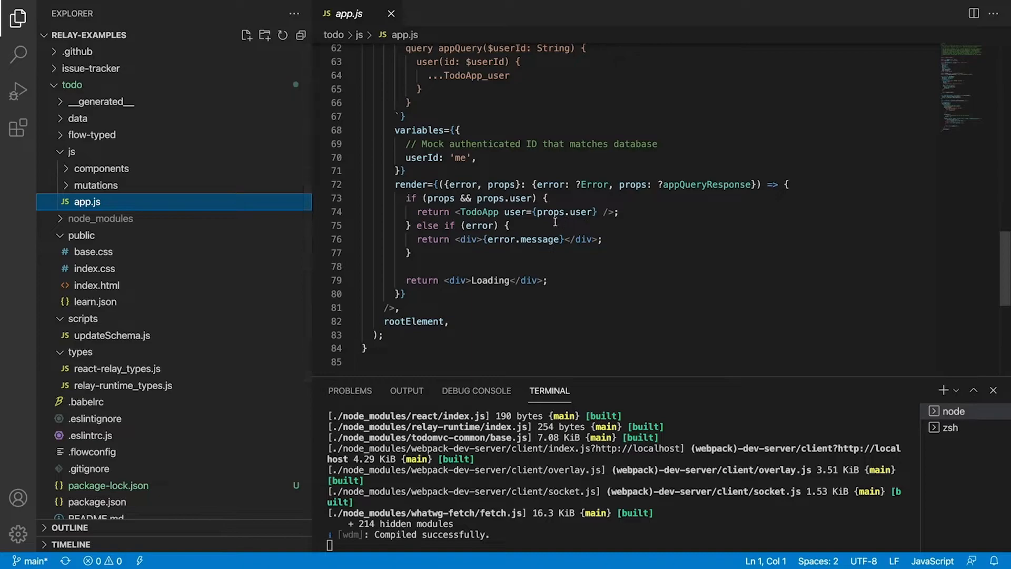
{"action": "left_click", "coordinate": [96, 184]}
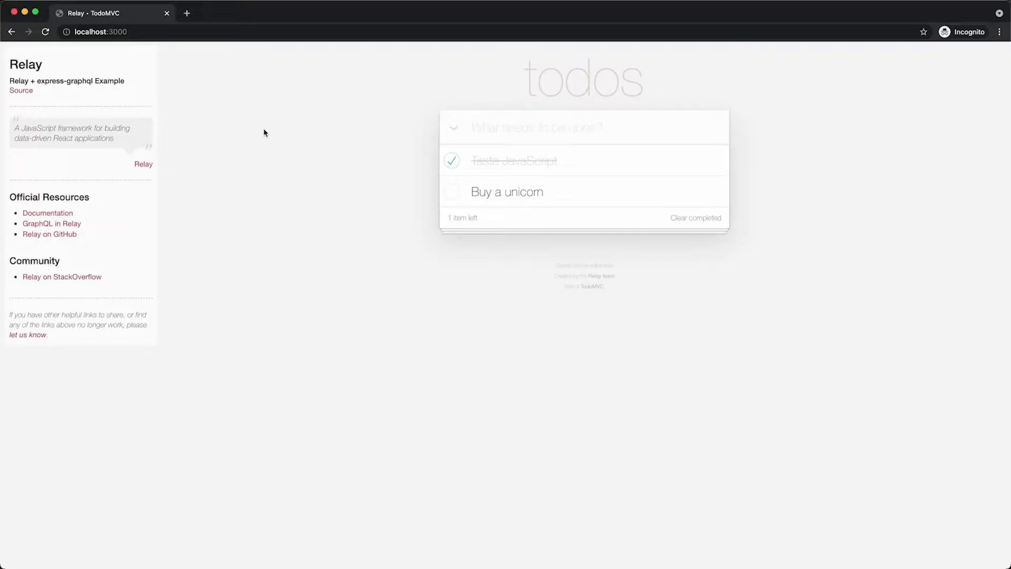
{"action": "mouse_move", "coordinate": [221, 70]}
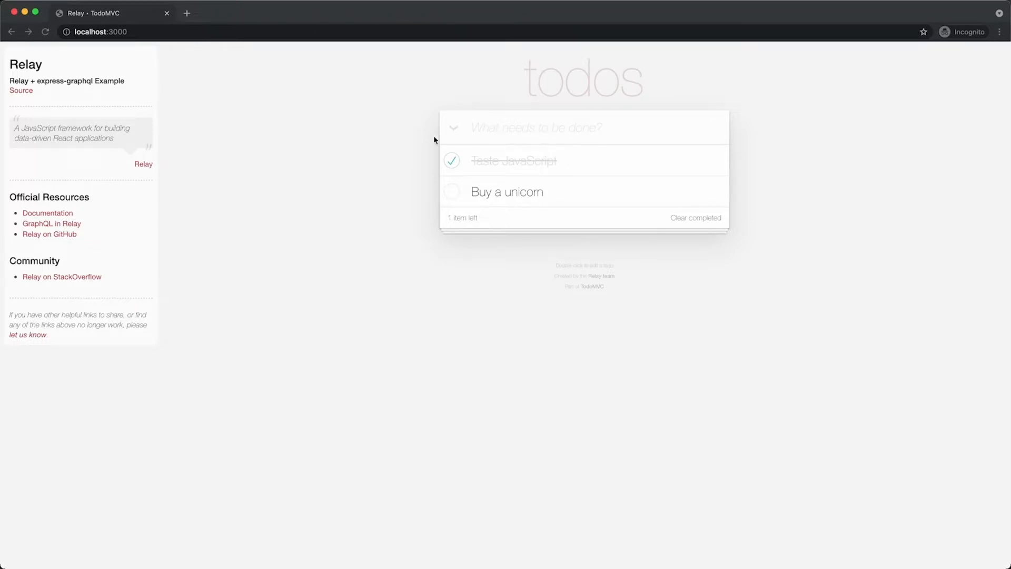
Load the todo app at localhost:3000, browse the Step-by-step Guide, then open the GraphQL Discord invite
{"action": "key", "text": "Enter"}
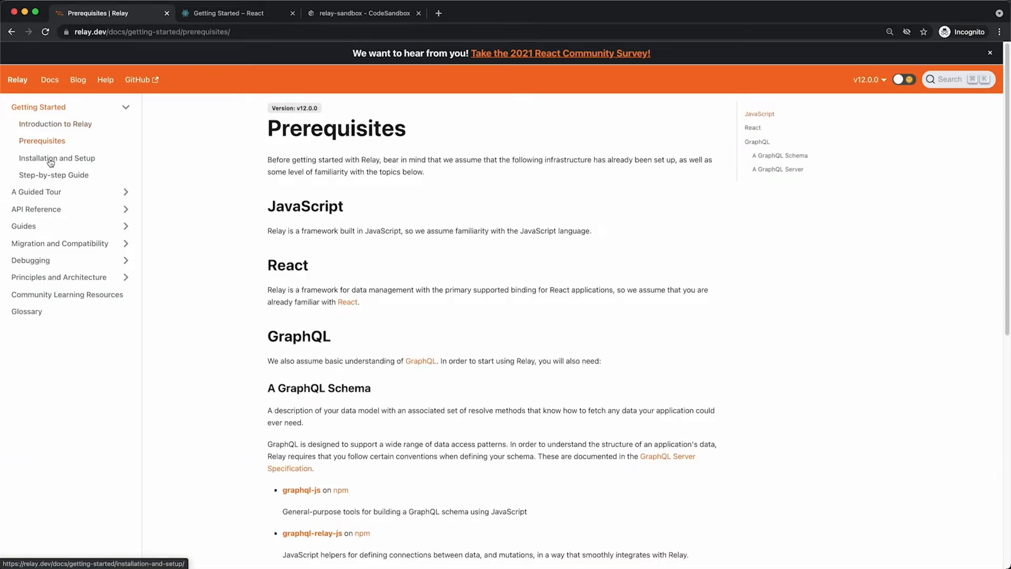
{"action": "left_click", "coordinate": [54, 175]}
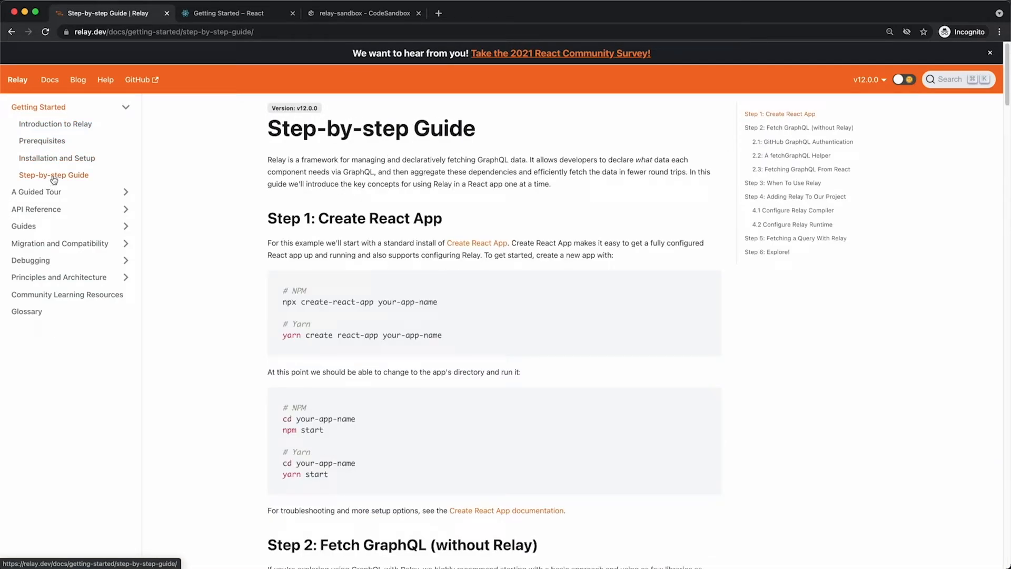
{"action": "mouse_move", "coordinate": [57, 173]}
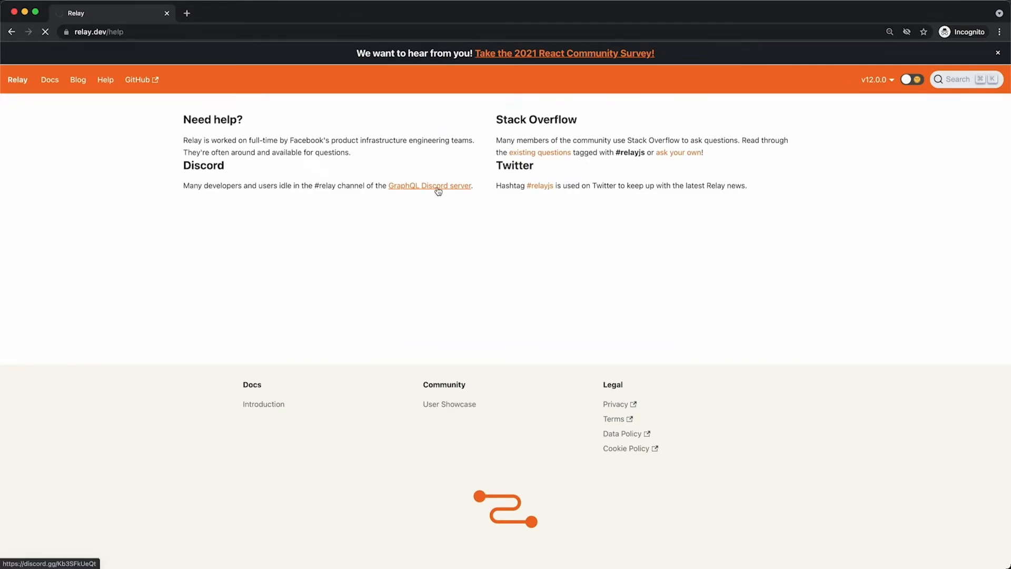
{"action": "left_click", "coordinate": [430, 185]}
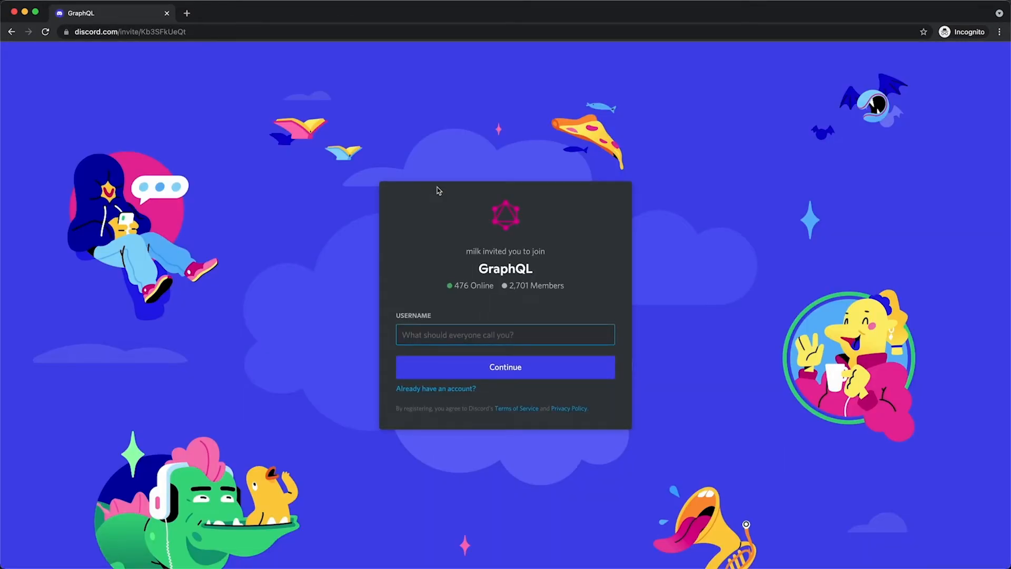